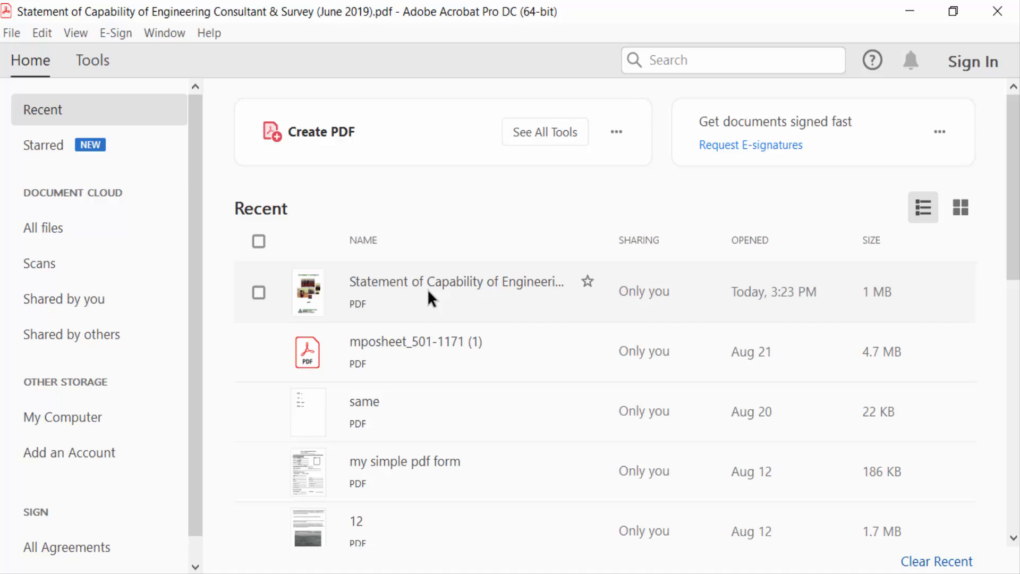
# Open the Statement of Capability PDF from Recent and scroll to its table of contents.
pyautogui.doubleClick(457, 291)
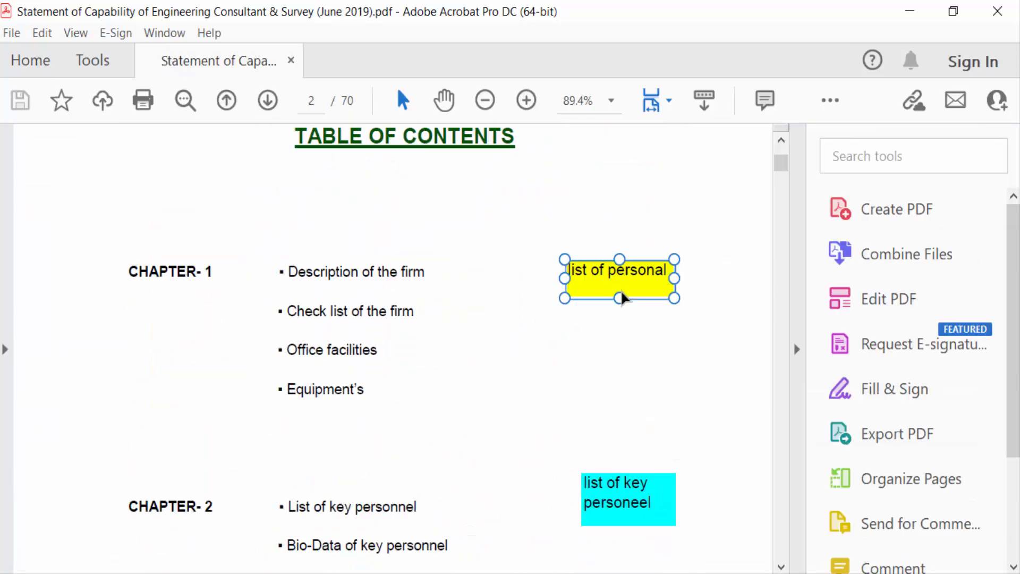
pyautogui.moveTo(634, 522)
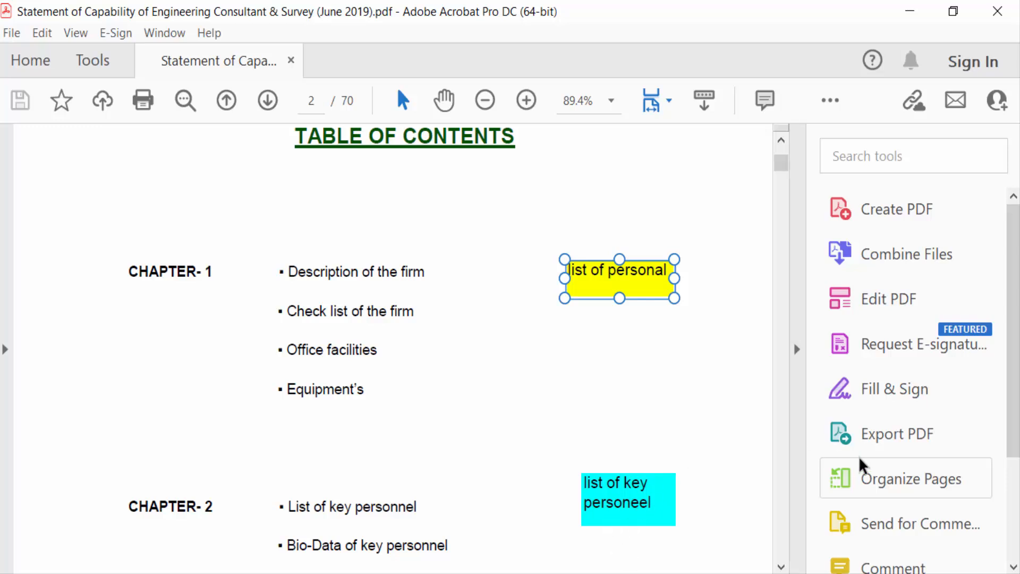
pyautogui.scroll(-3)
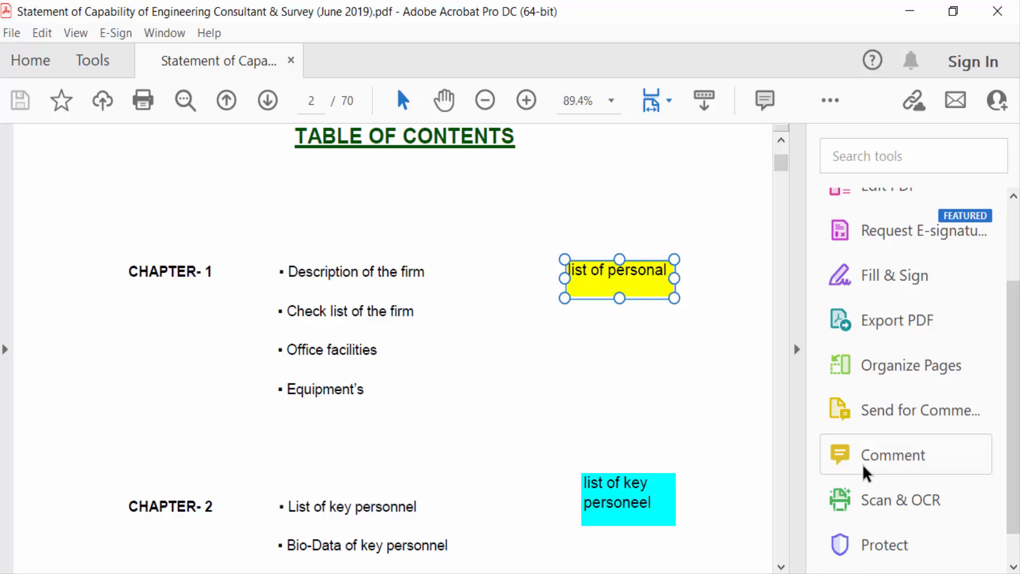
# Enter the Comment workspace and select the yellow 'list of personal' comment's text for formatting.
pyautogui.click(892, 455)
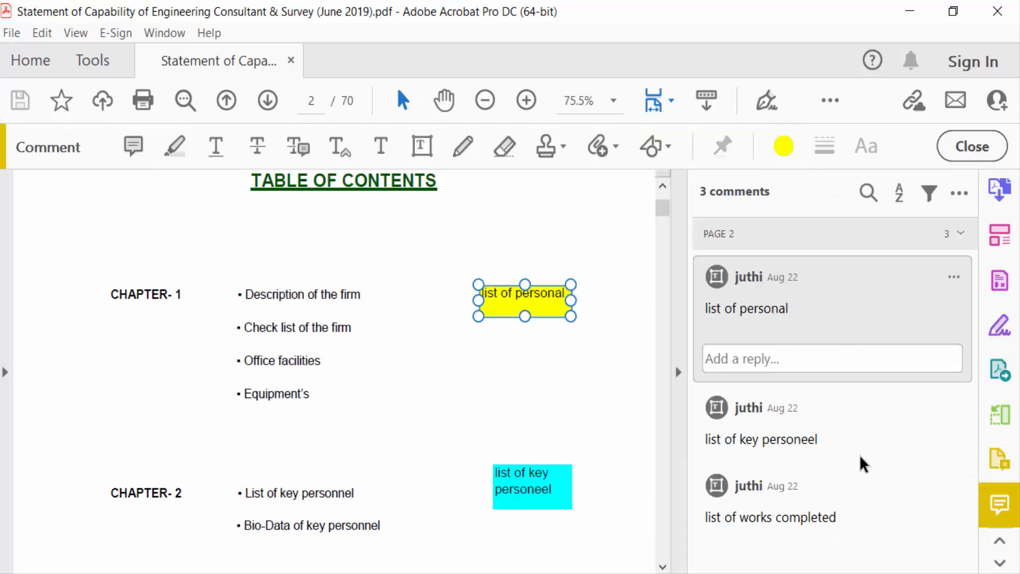
pyautogui.moveTo(806, 276)
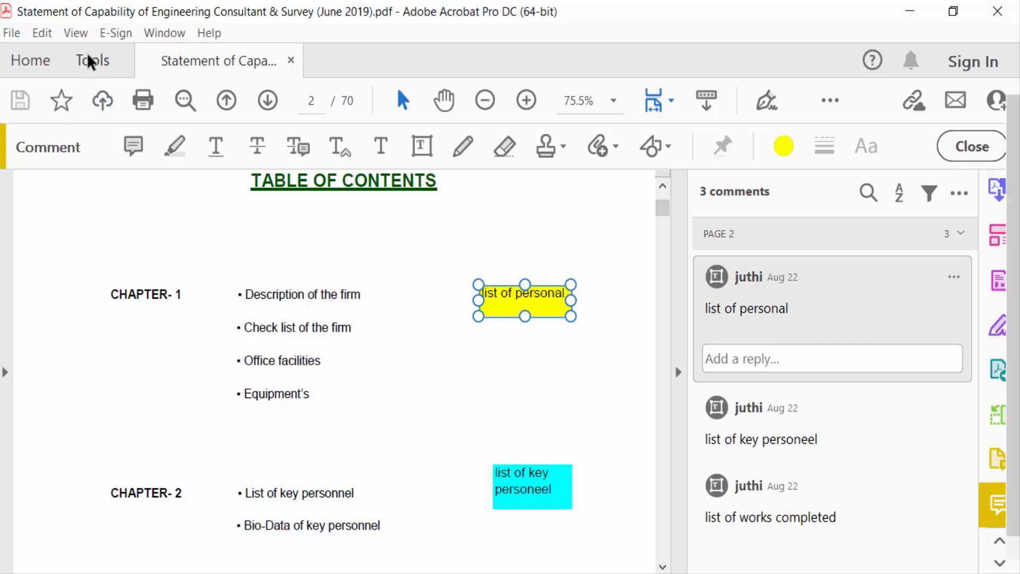
pyautogui.click(92, 59)
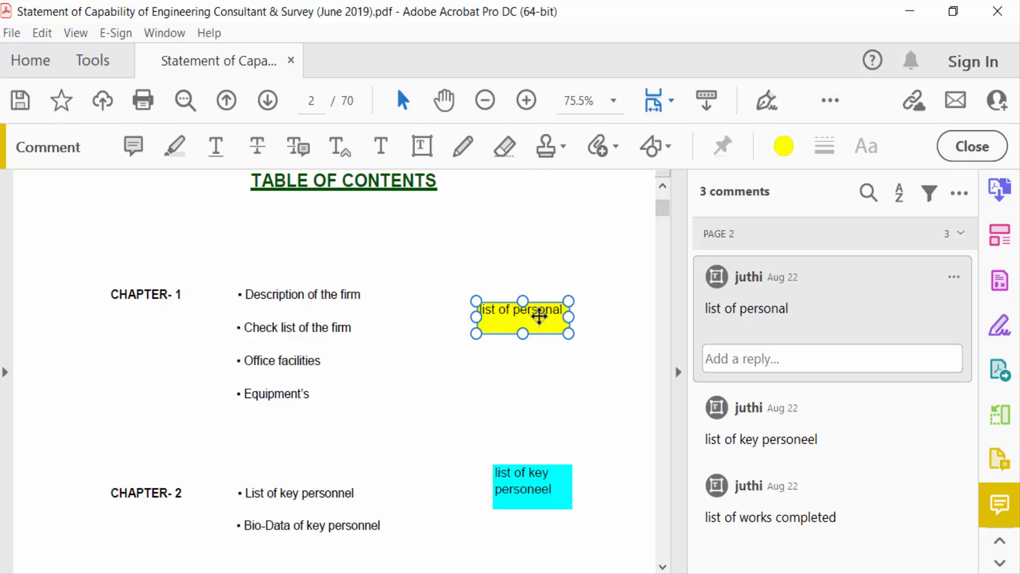
pyautogui.moveTo(538, 315)
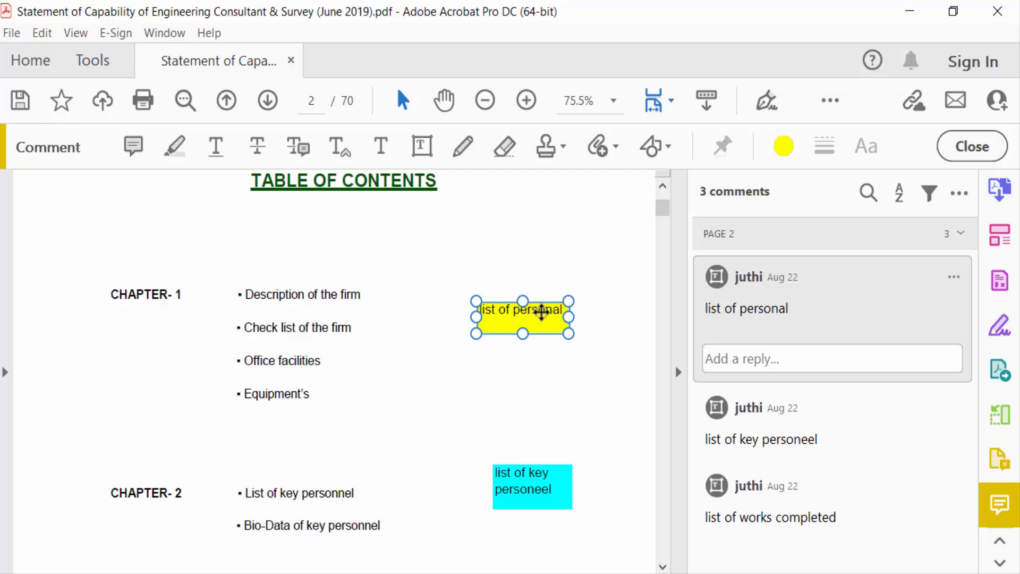
pyautogui.click(865, 145)
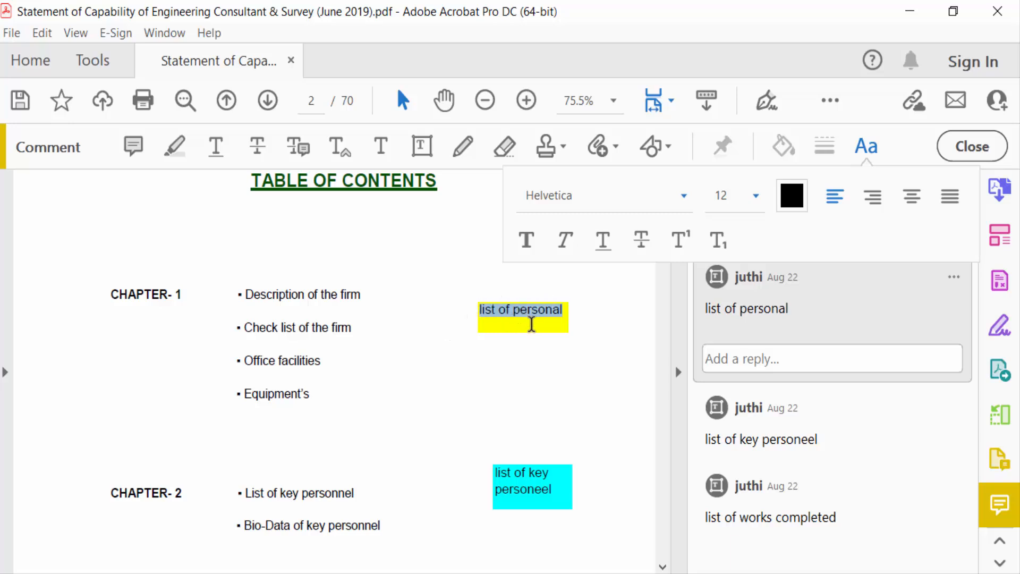
pyautogui.click(592, 343)
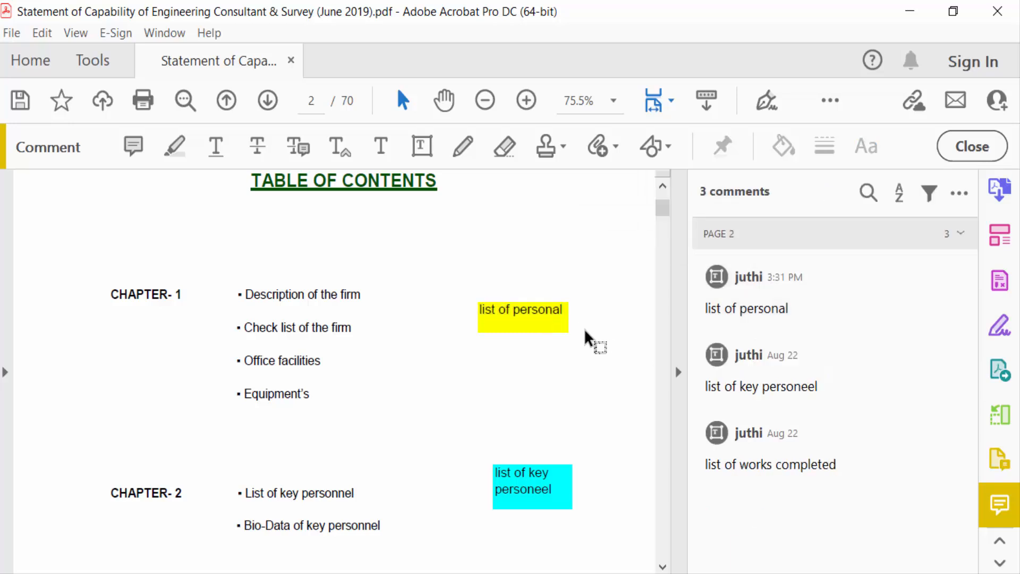
pyautogui.click(523, 309)
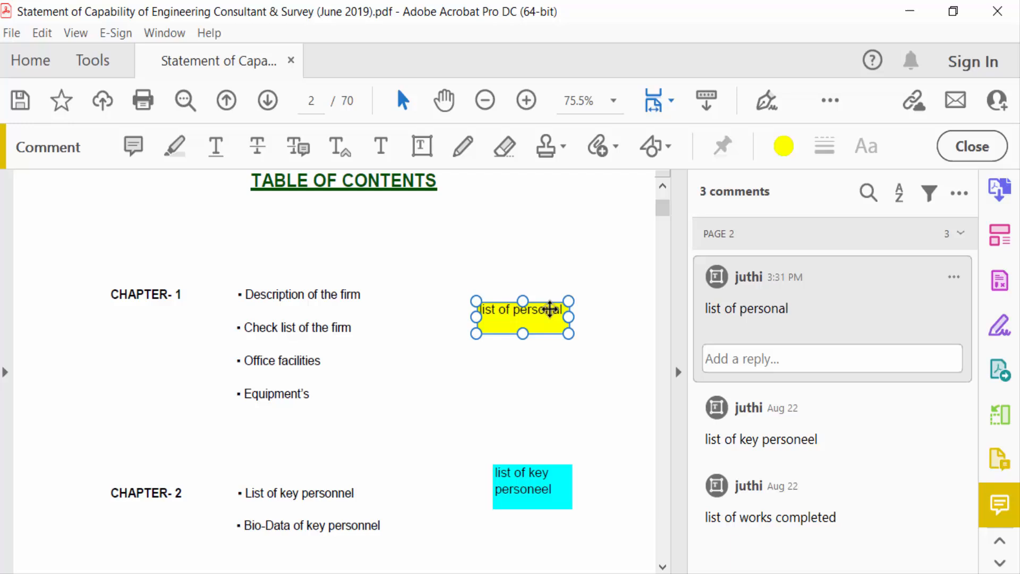
pyautogui.click(865, 145)
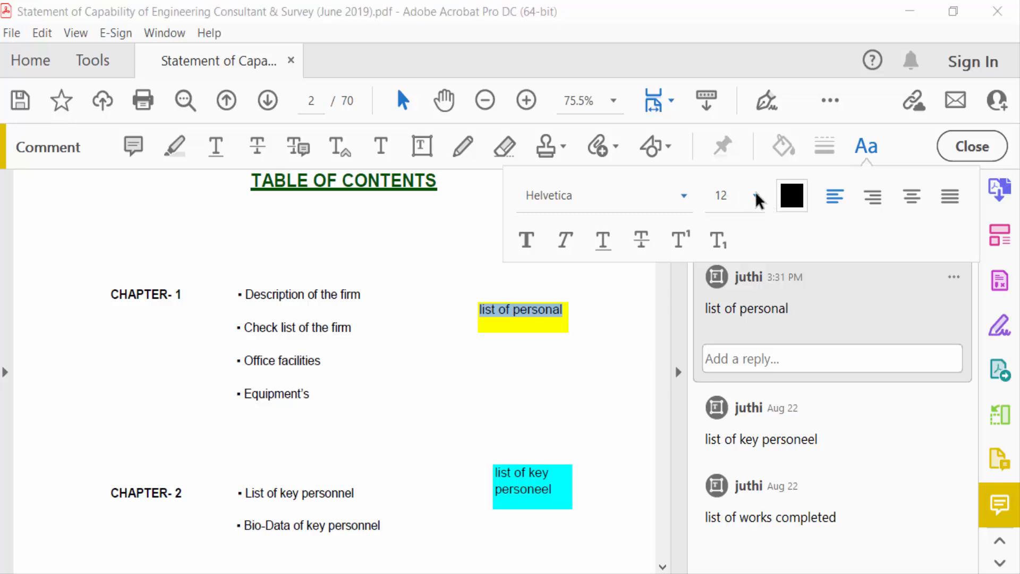
# Try font sizes 18, 8 and 12 on the yellow comment's text, settling on a larger size.
pyautogui.click(754, 196)
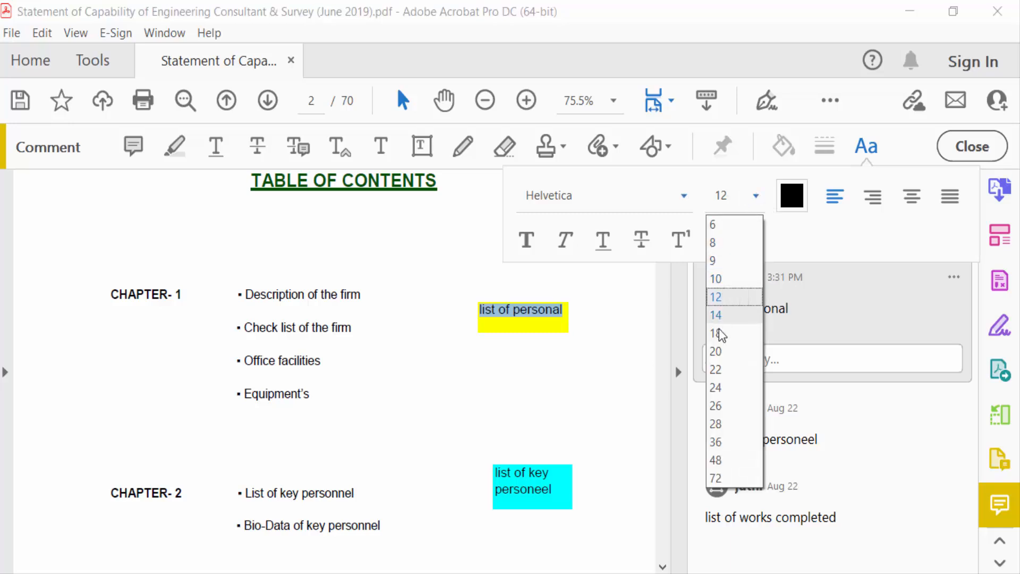
pyautogui.click(715, 333)
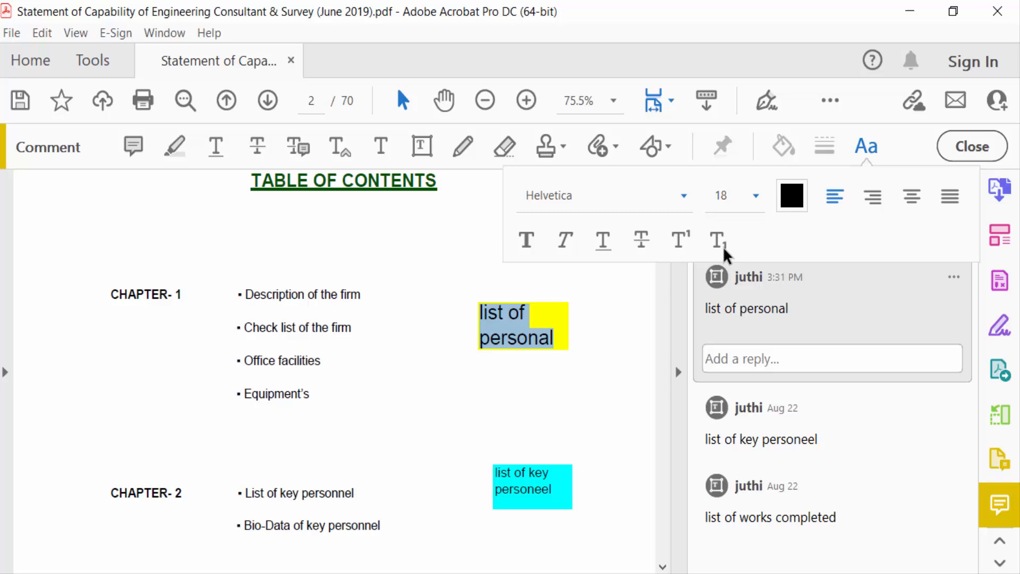
pyautogui.click(753, 196)
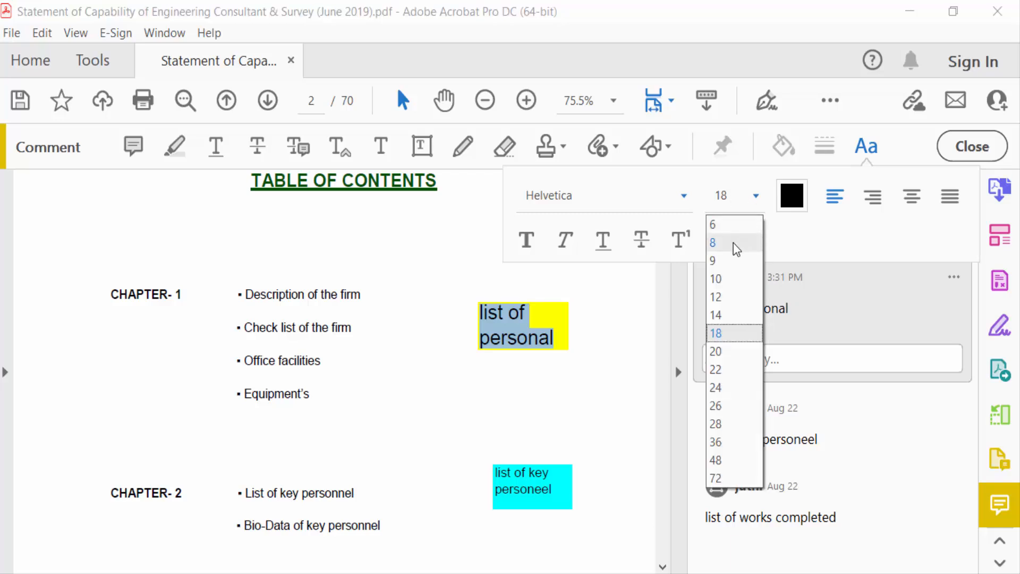
pyautogui.click(714, 243)
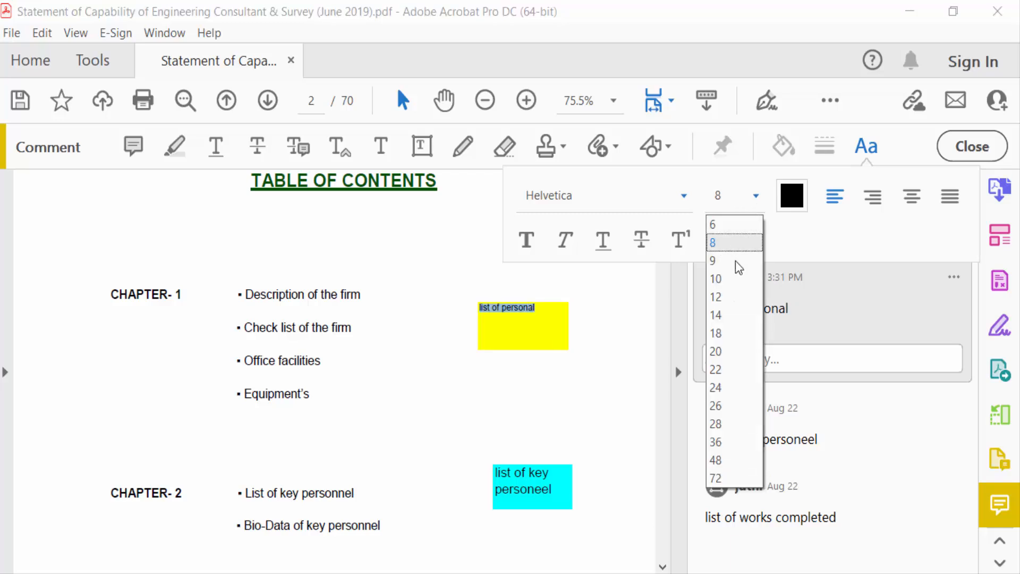
pyautogui.click(715, 297)
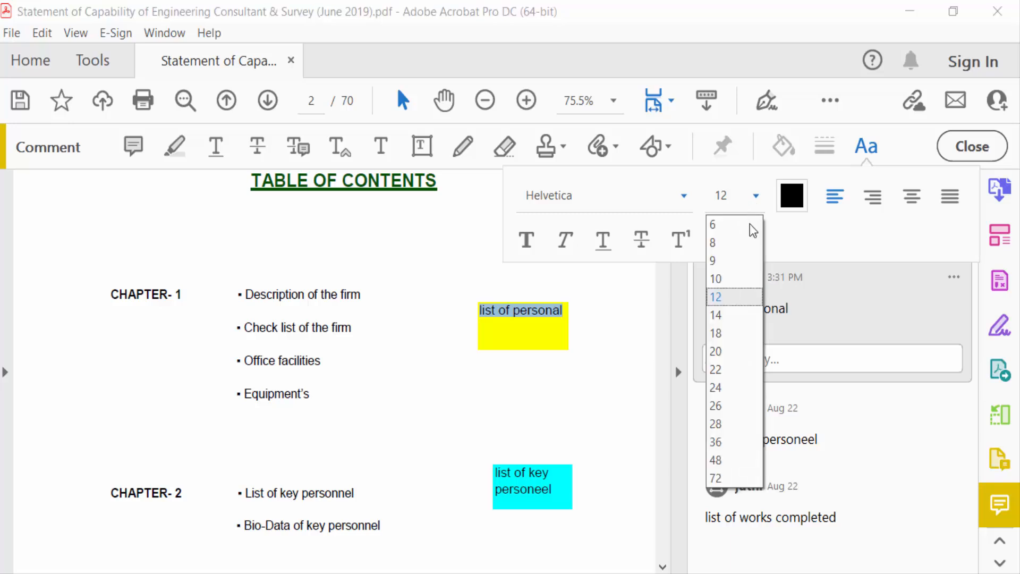
pyautogui.click(715, 314)
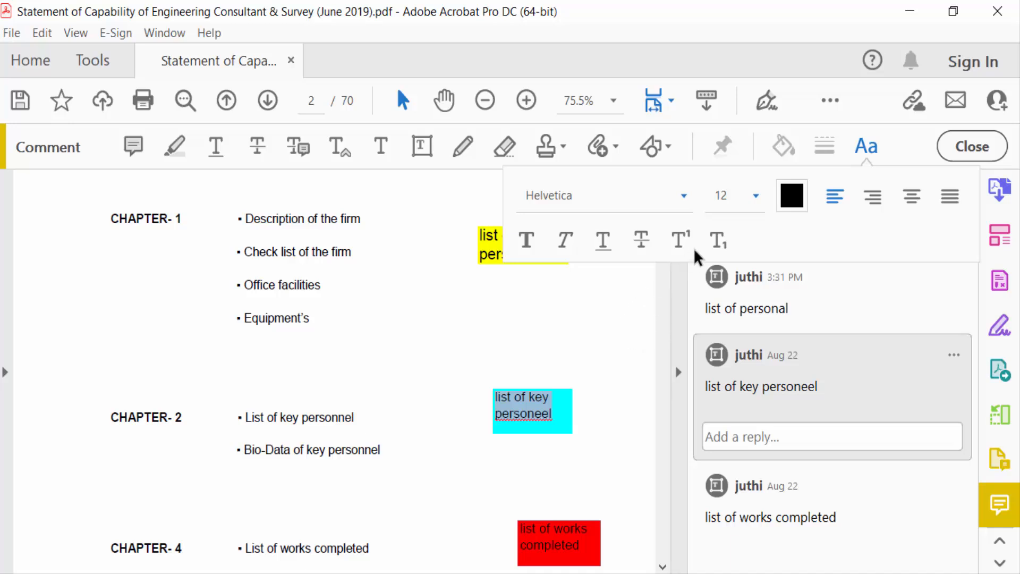
# Enlarge the cyan 'list of key personeel' text and nudge its box slightly left and up.
pyautogui.click(756, 195)
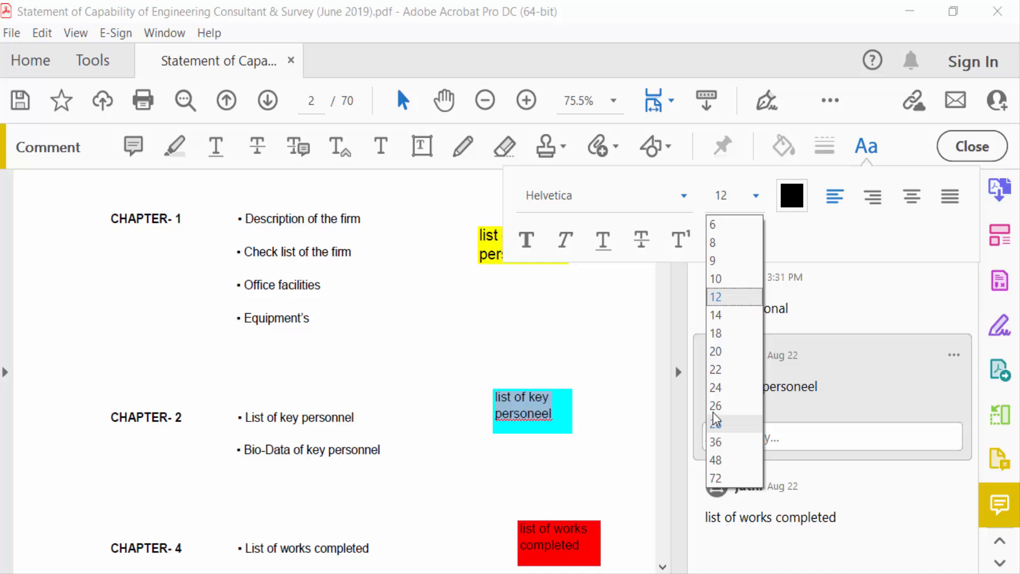
pyautogui.moveTo(715, 351)
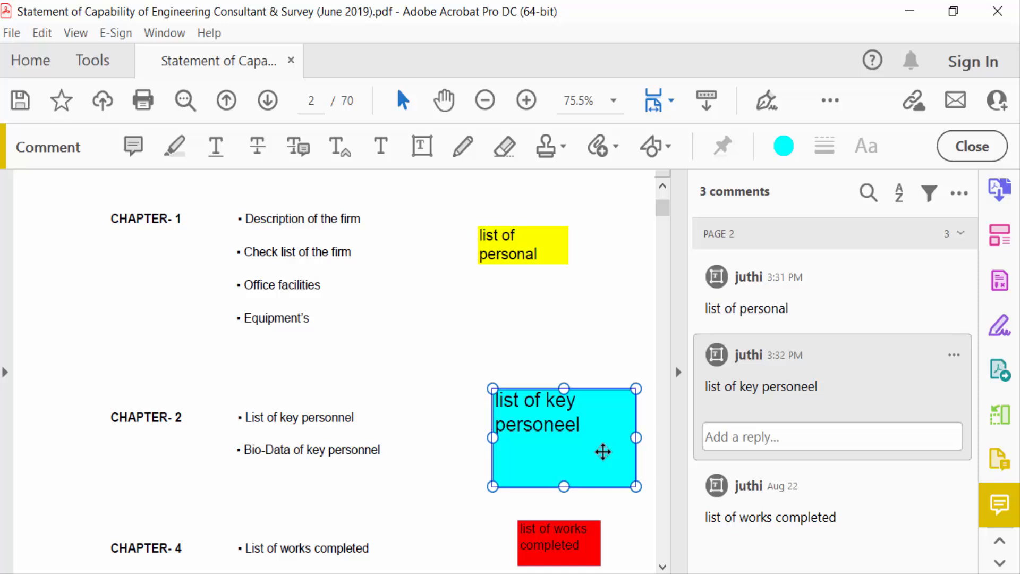
pyautogui.moveTo(564, 435); pyautogui.dragTo(529, 416)
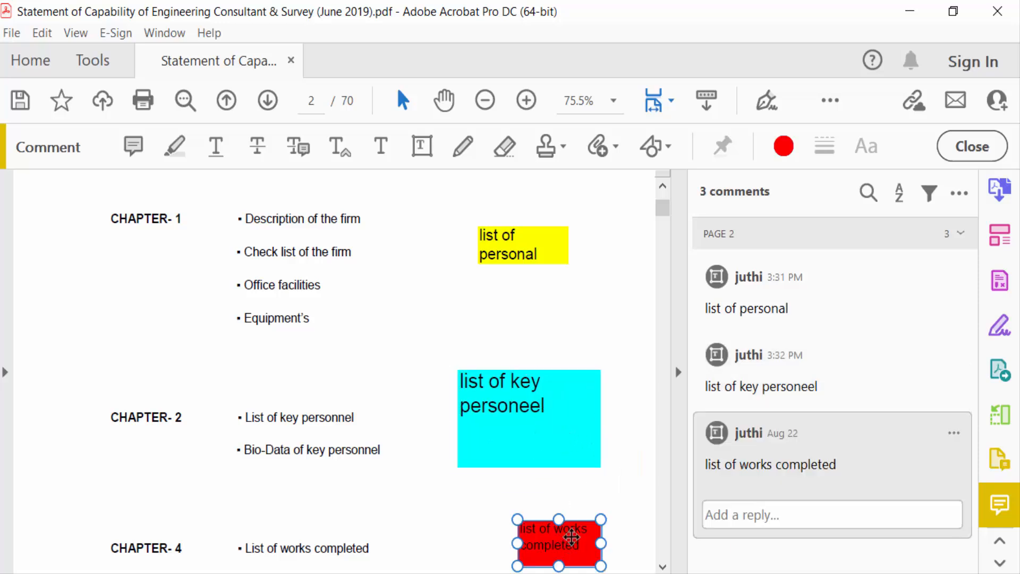
# Enlarge the red 'list of works completed' text to size 18 and reselect its text.
pyautogui.scroll(-3)
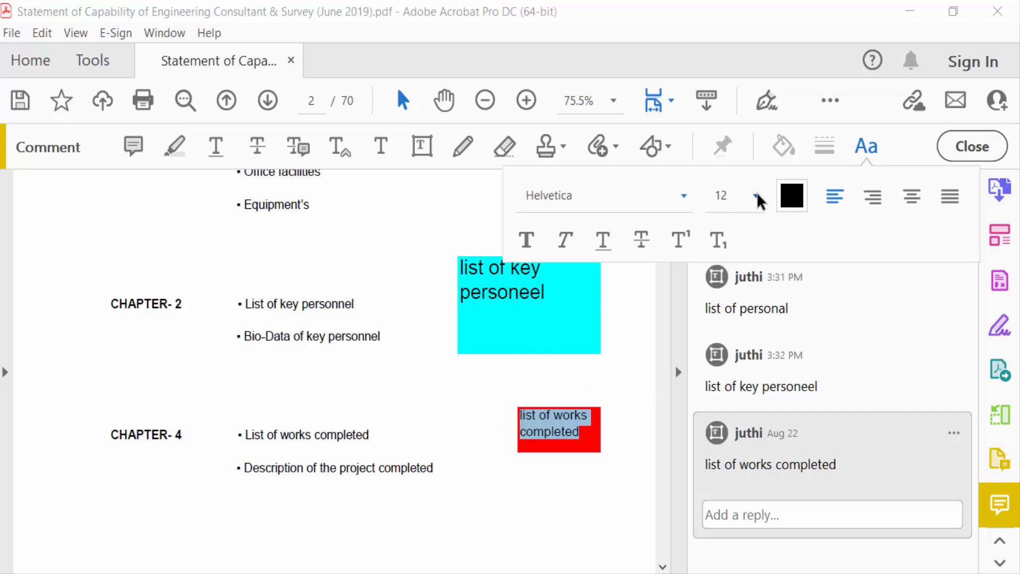
pyautogui.click(756, 195)
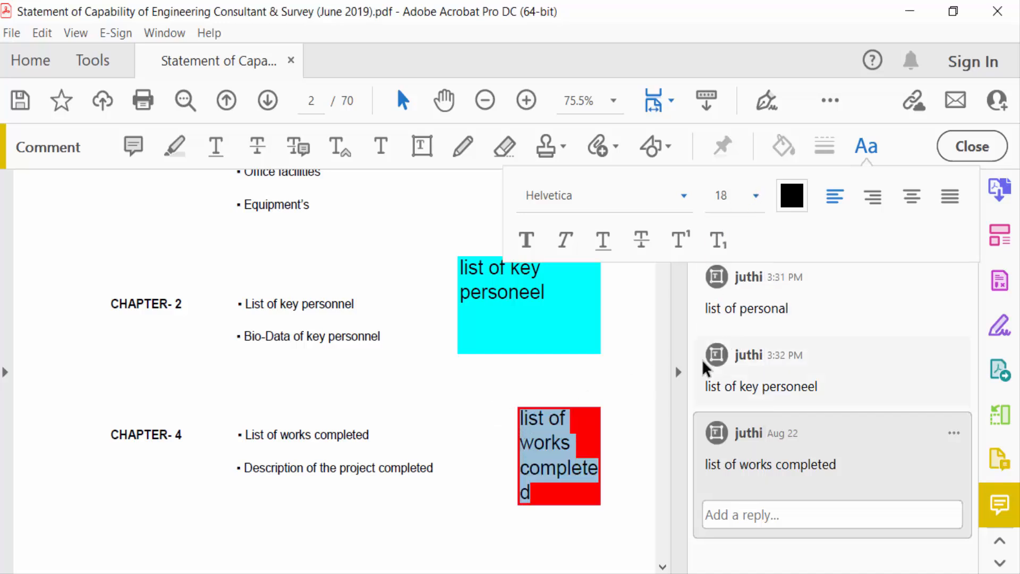
pyautogui.click(558, 456)
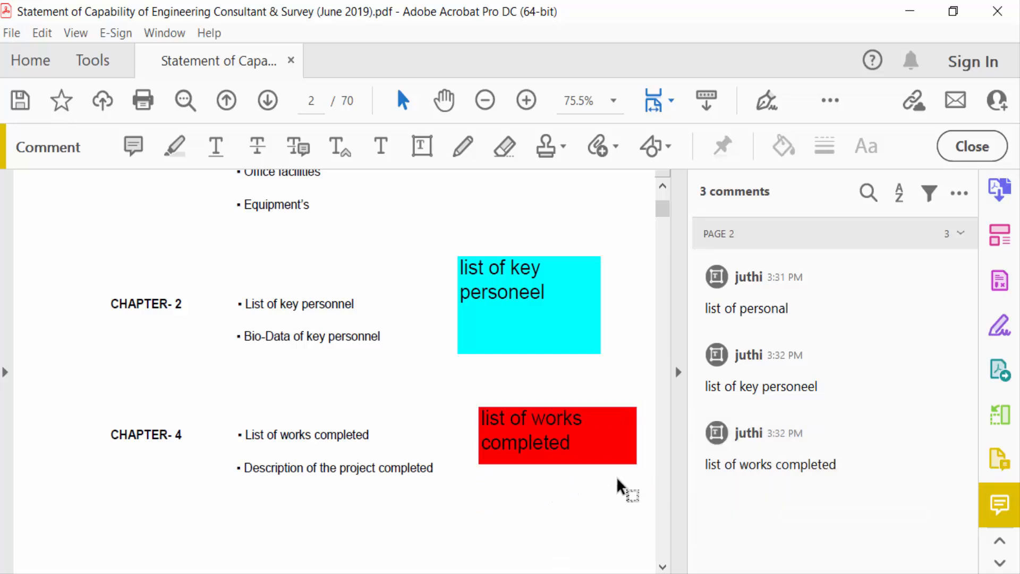
pyautogui.doubleClick(529, 442)
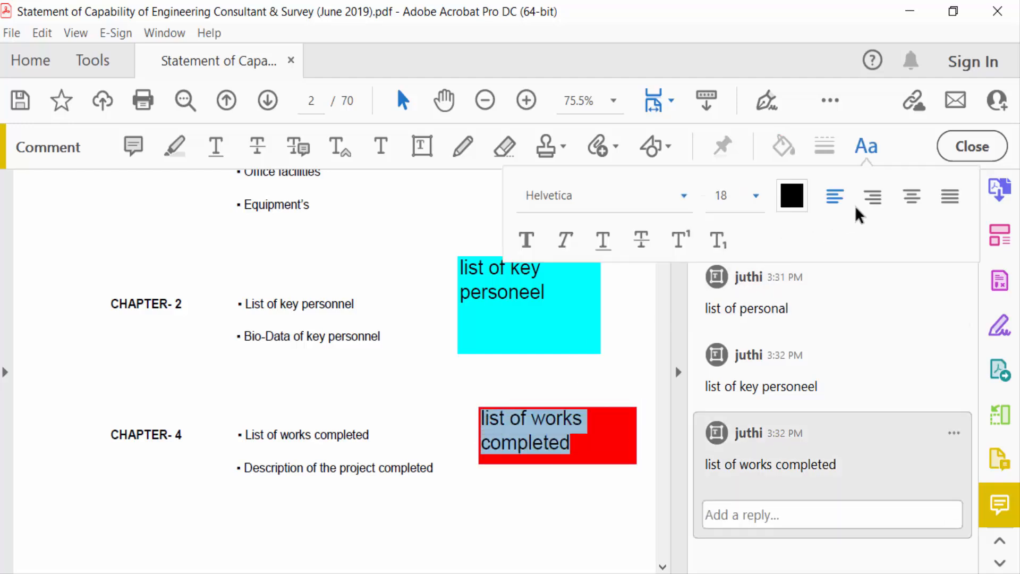
pyautogui.moveTo(911, 197)
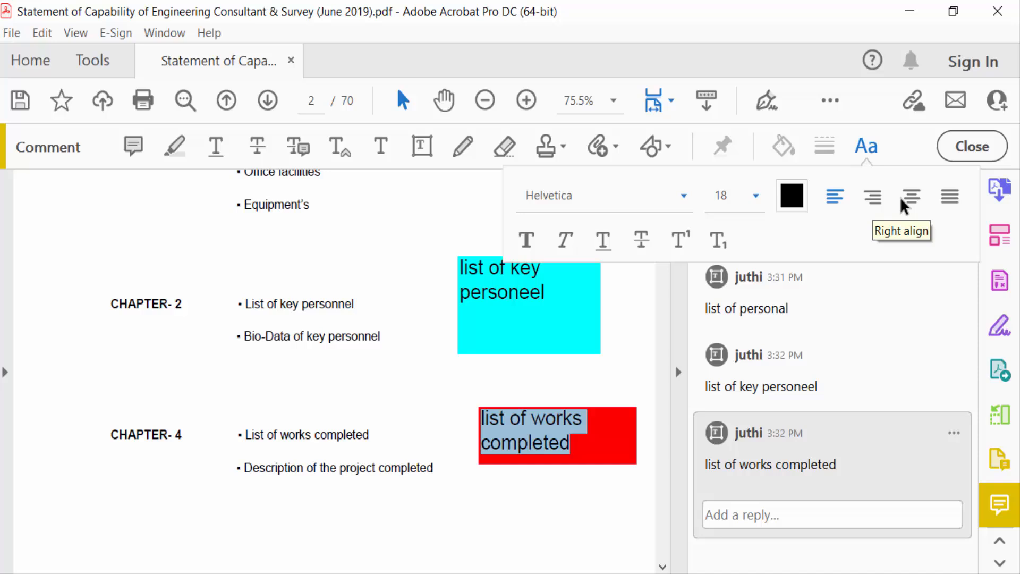
# Centre-align the red comment's text within its box.
pyautogui.click(912, 195)
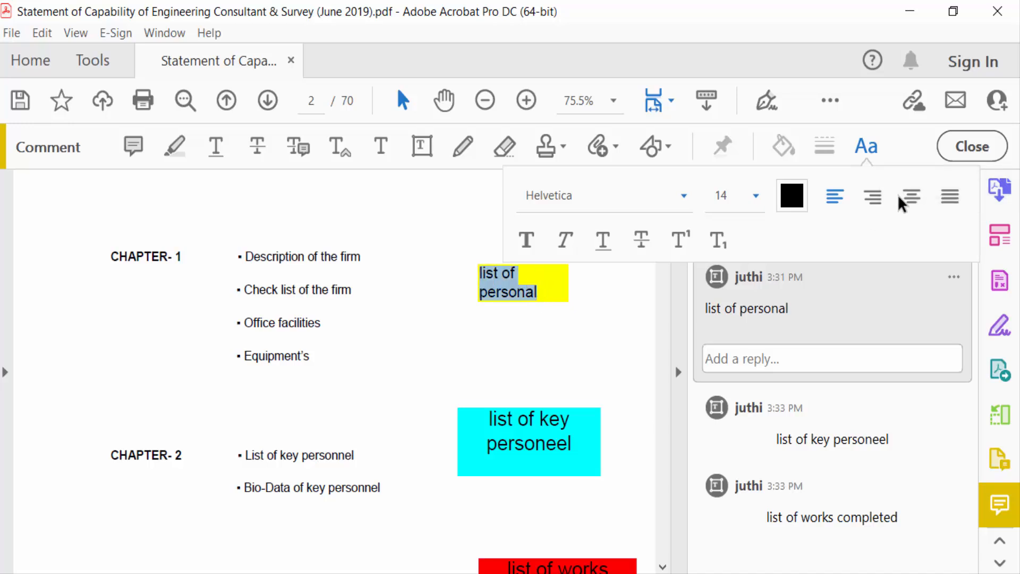
# Centre-align the yellow comment's text and bring up the File menu to save.
pyautogui.click(865, 146)
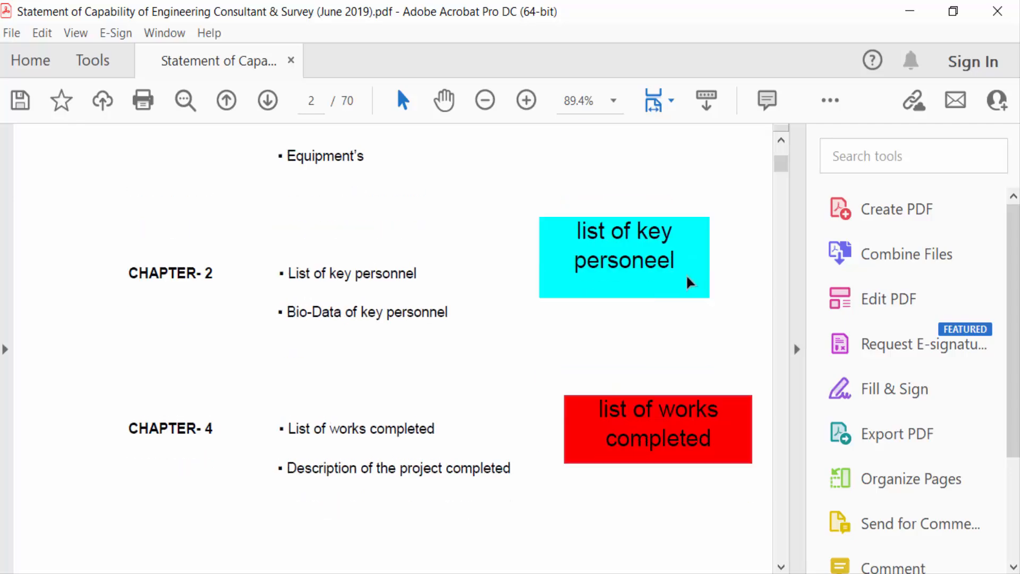
pyautogui.click(11, 33)
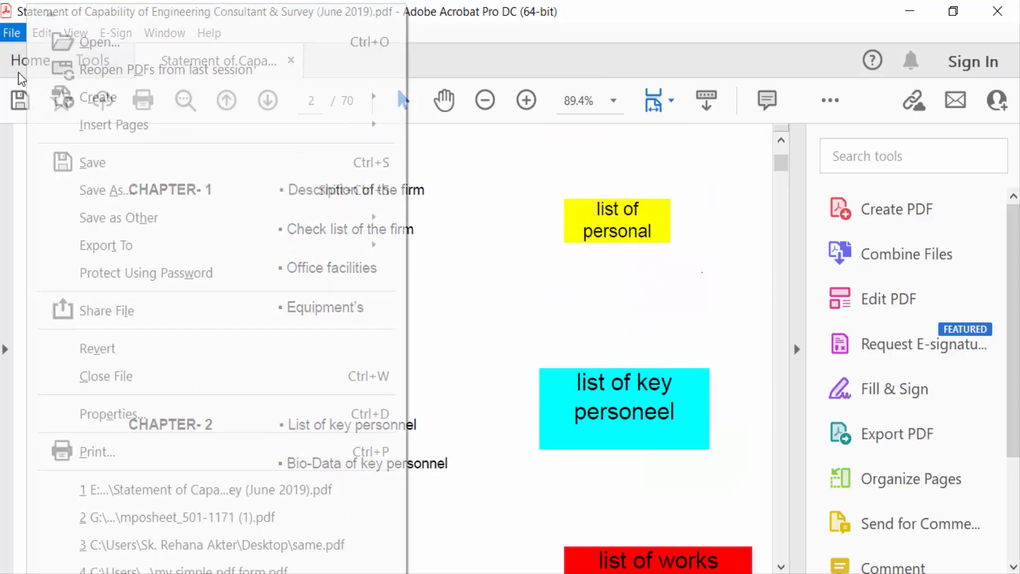